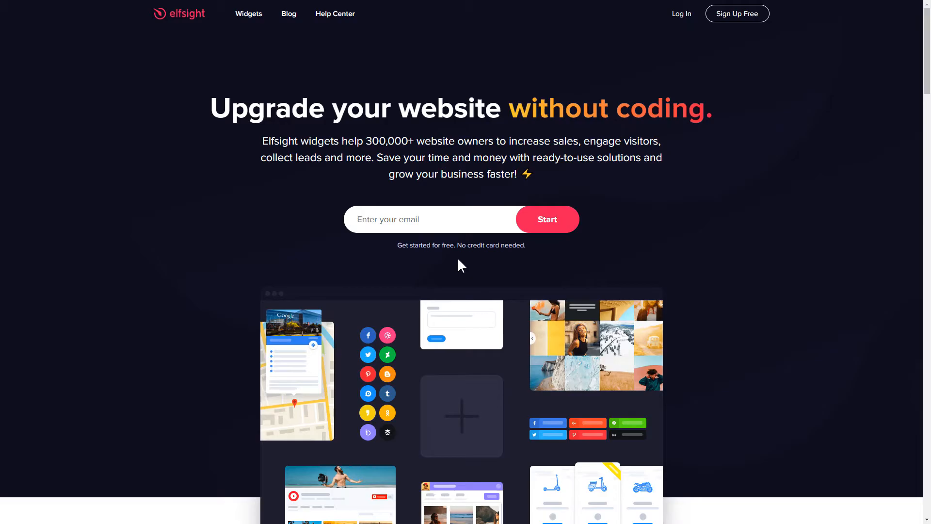
Go to the Portfolio widget page from the Widgets menu's Tools section.
{"action": "left_click", "coordinate": [248, 14]}
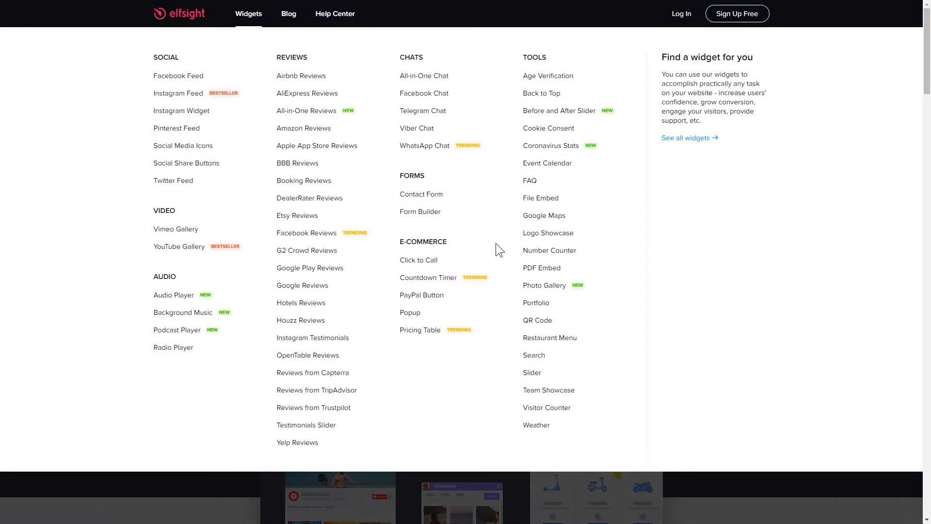
{"action": "left_click", "coordinate": [536, 303]}
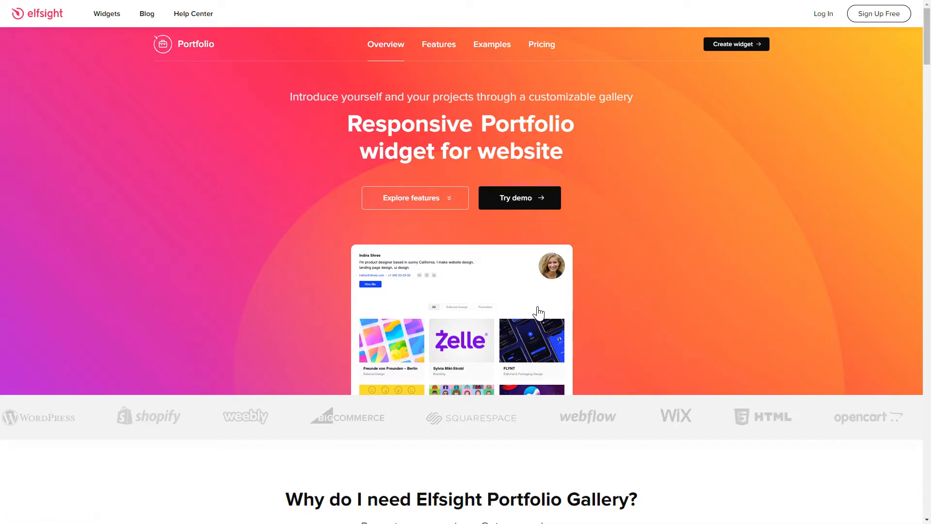
Start a Portfolio widget, preview Product Photographer, then pick the Fashion Photographer template.
{"action": "left_click", "coordinate": [736, 44]}
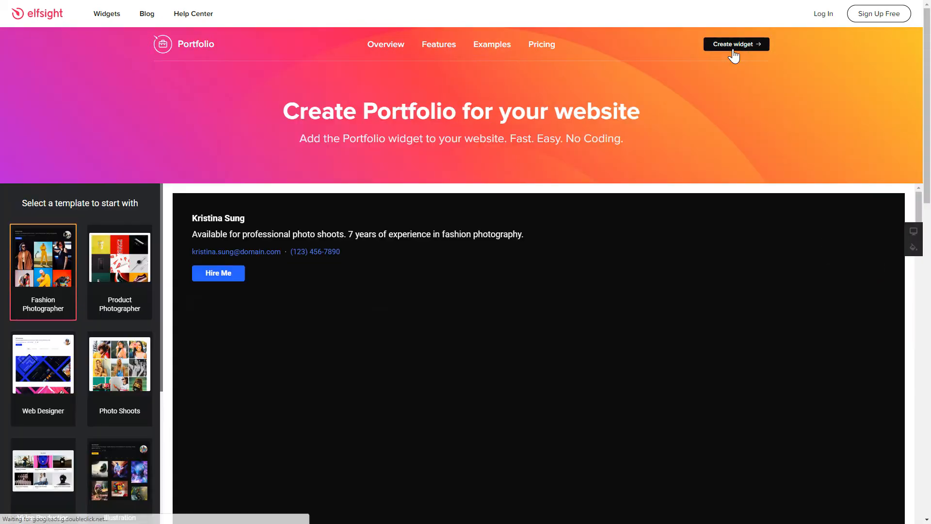
{"action": "scroll", "scroll_direction": "down", "scroll_amount": 3}
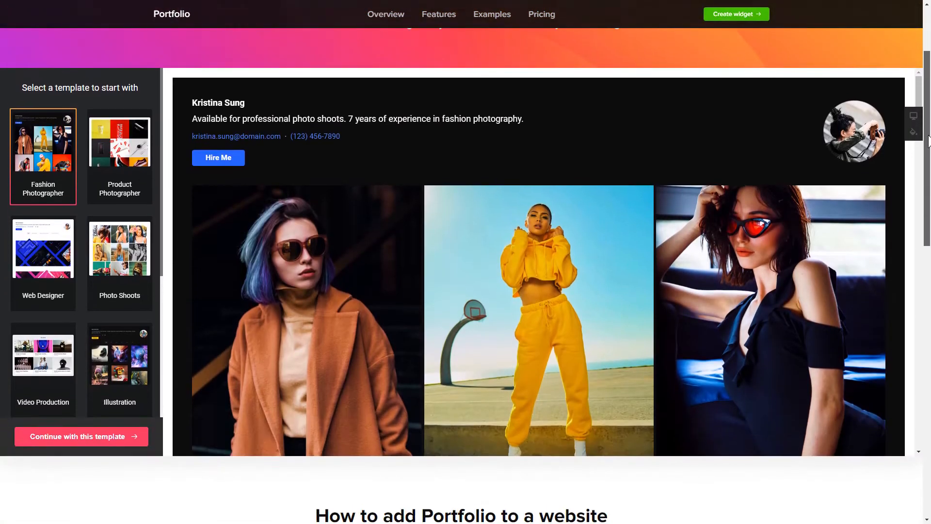
{"action": "scroll", "scroll_direction": "down", "scroll_amount": 3}
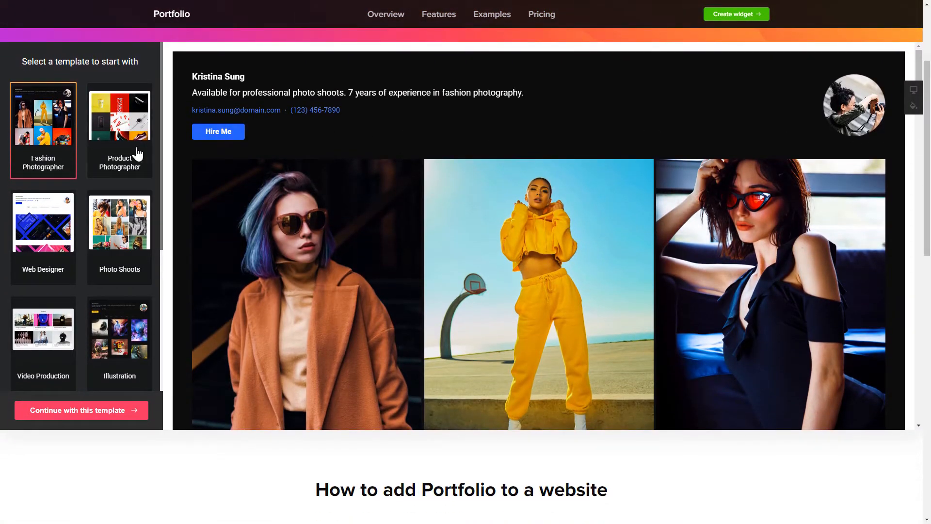
{"action": "left_click", "coordinate": [119, 115]}
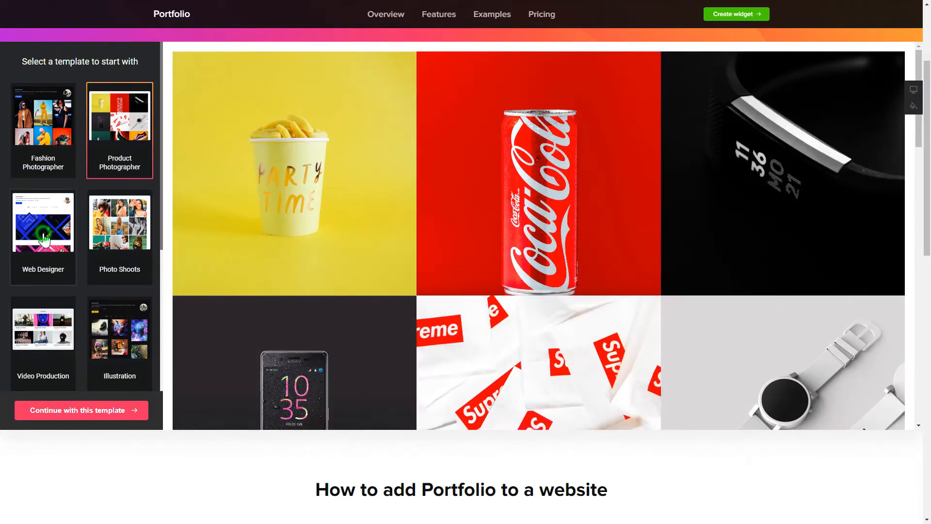
{"action": "left_click", "coordinate": [43, 115]}
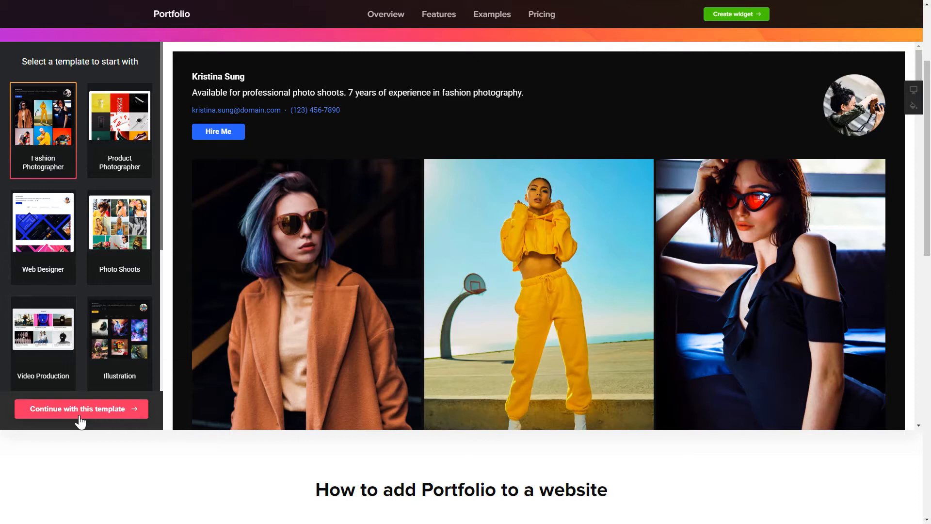
Continue with Fashion Photographer, preview a gallery photo, and inspect the fashion1.jpg project.
{"action": "left_click", "coordinate": [81, 409]}
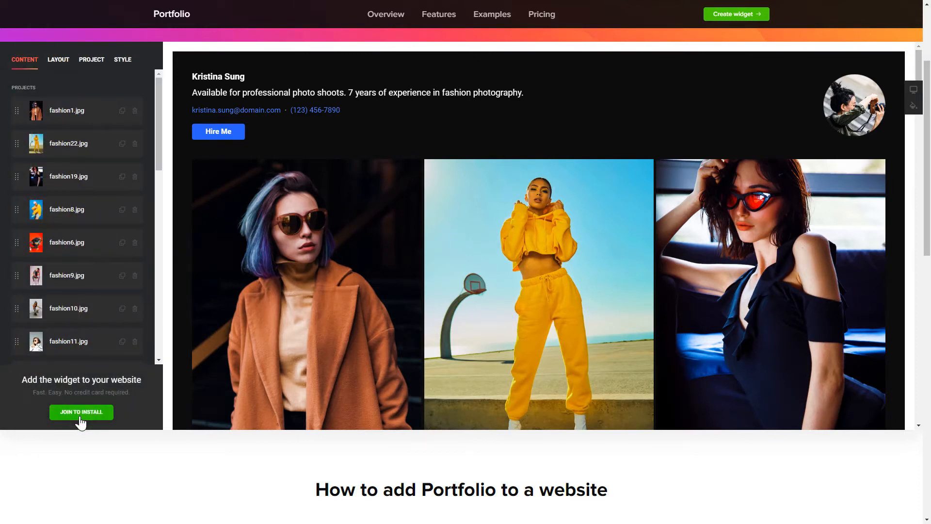
{"action": "mouse_move", "coordinate": [134, 409]}
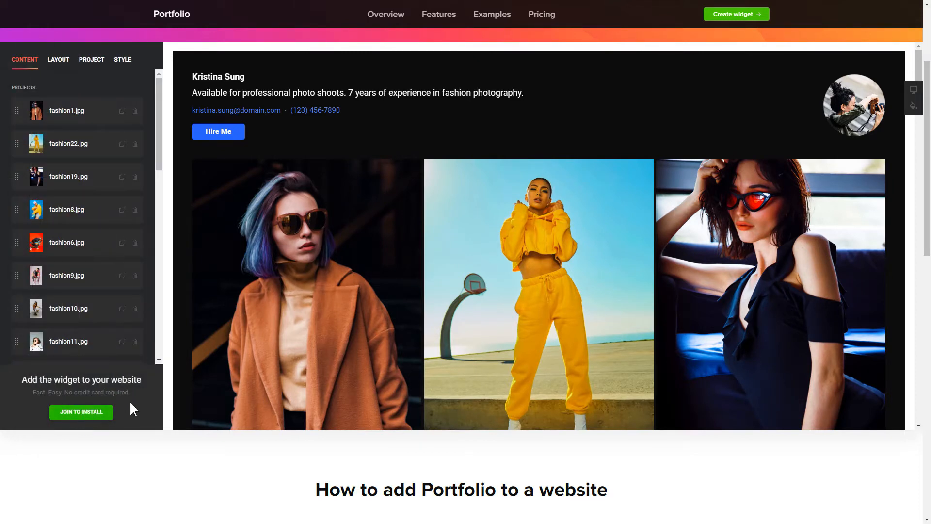
{"action": "left_click", "coordinate": [302, 289]}
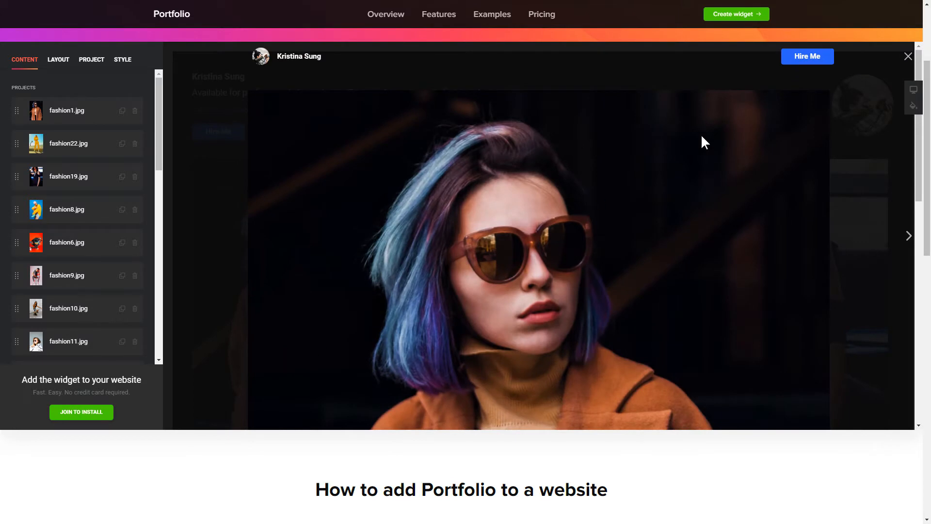
{"action": "left_click", "coordinate": [907, 56]}
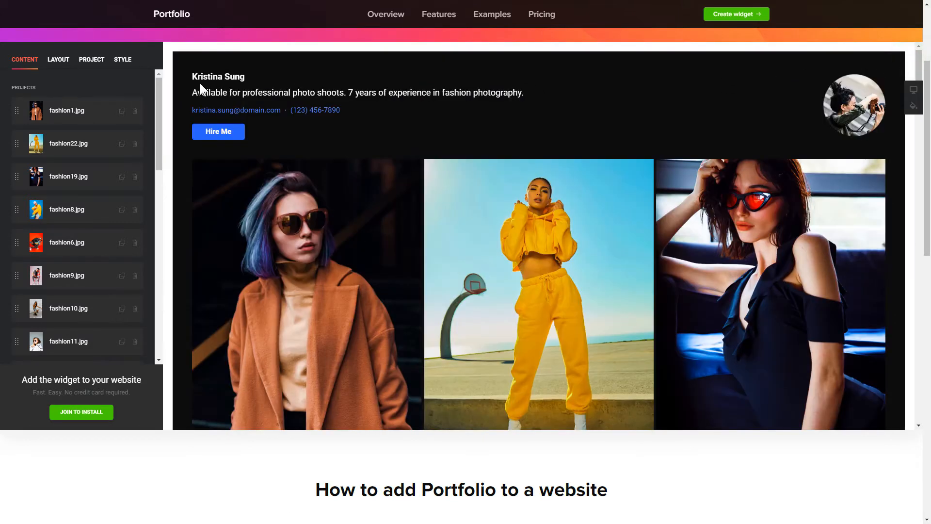
{"action": "left_click", "coordinate": [66, 110]}
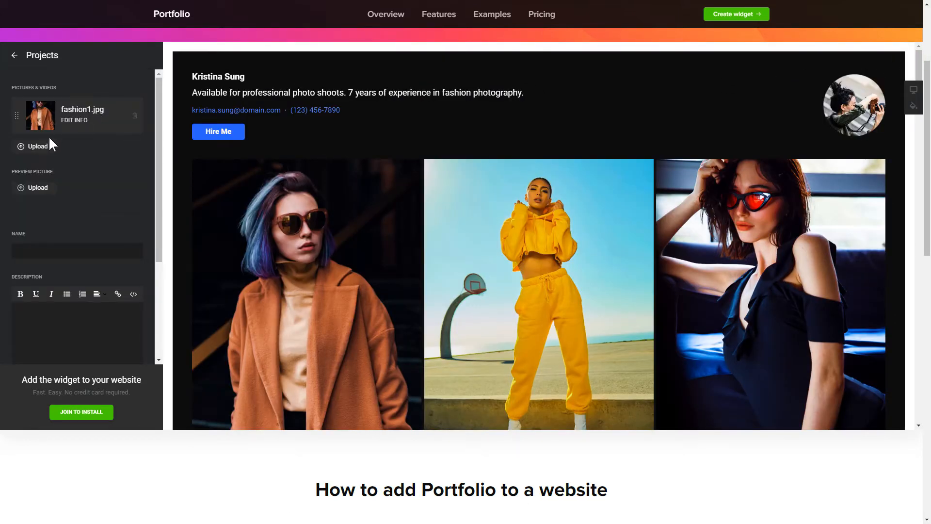
{"action": "left_click", "coordinate": [33, 146]}
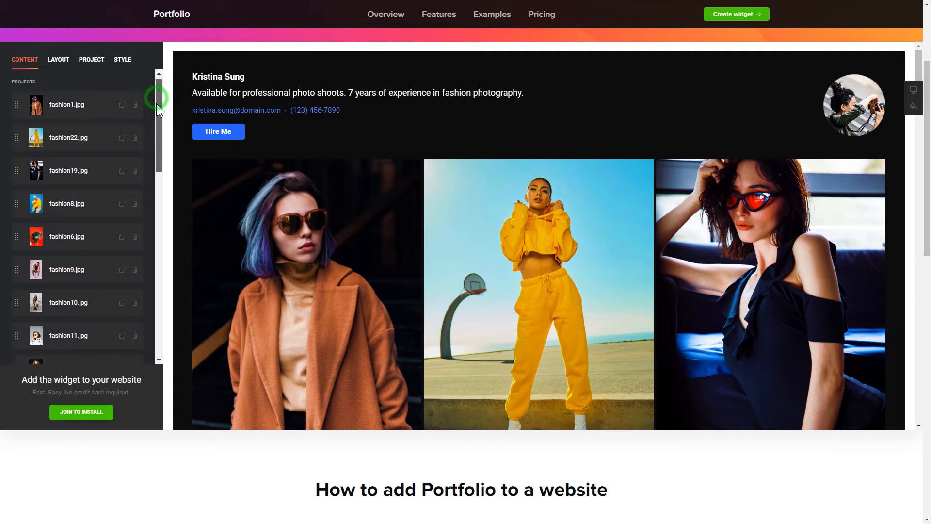
Review the Layout, Project and Style settings, then return to Content.
{"action": "scroll", "scroll_direction": "down", "scroll_amount": 3}
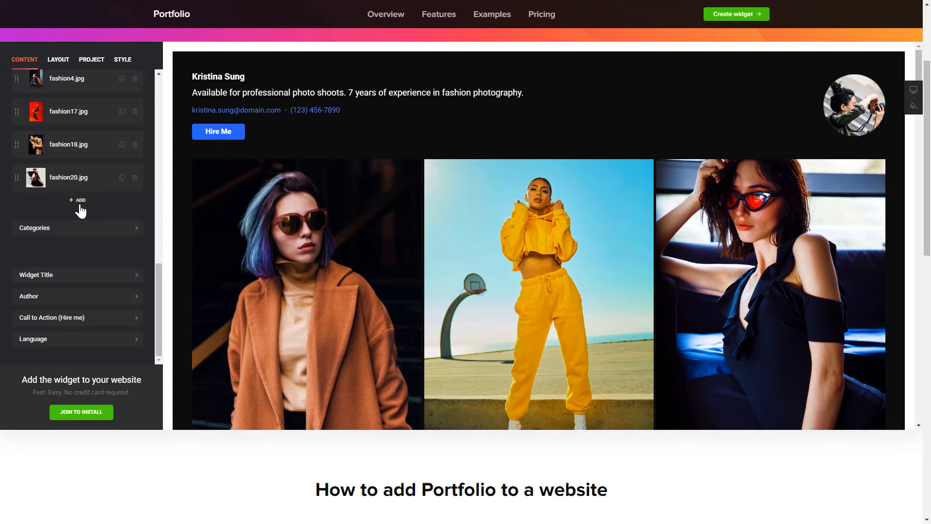
{"action": "left_click", "coordinate": [57, 59]}
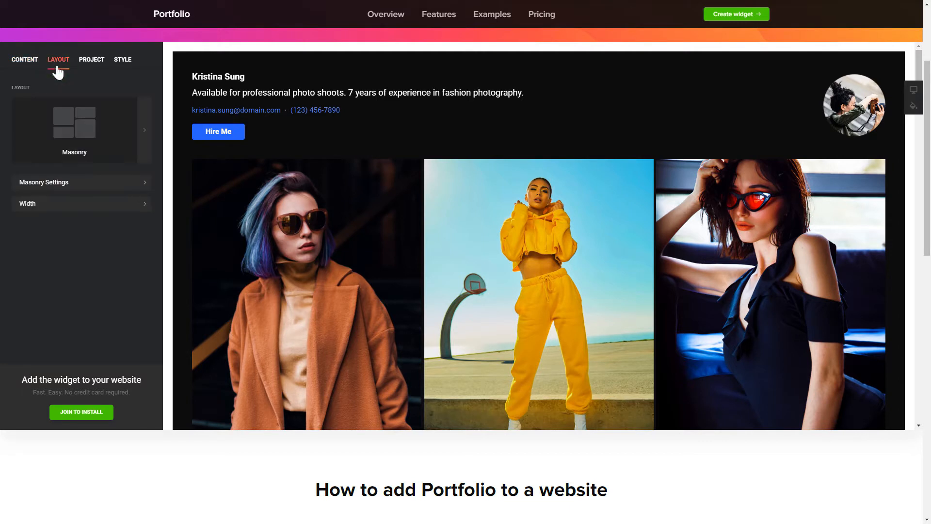
{"action": "left_click", "coordinate": [91, 59]}
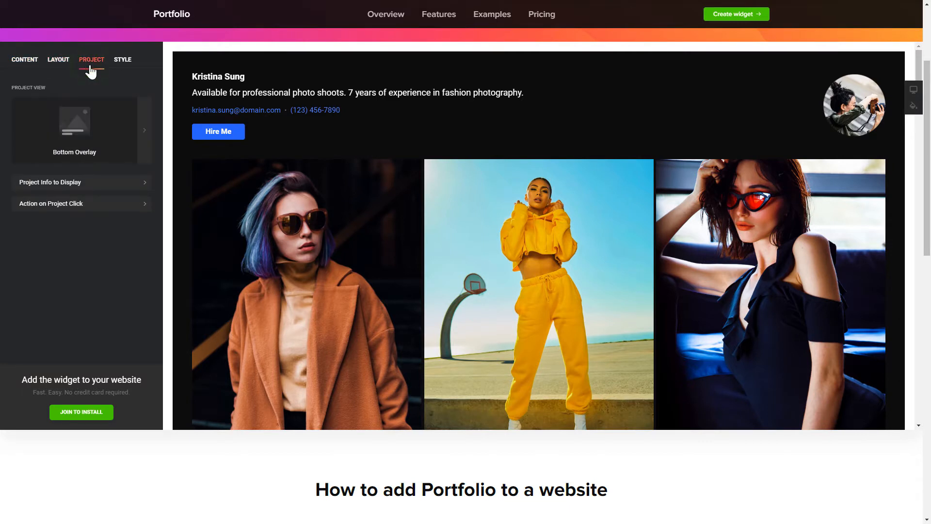
{"action": "left_click", "coordinate": [123, 59]}
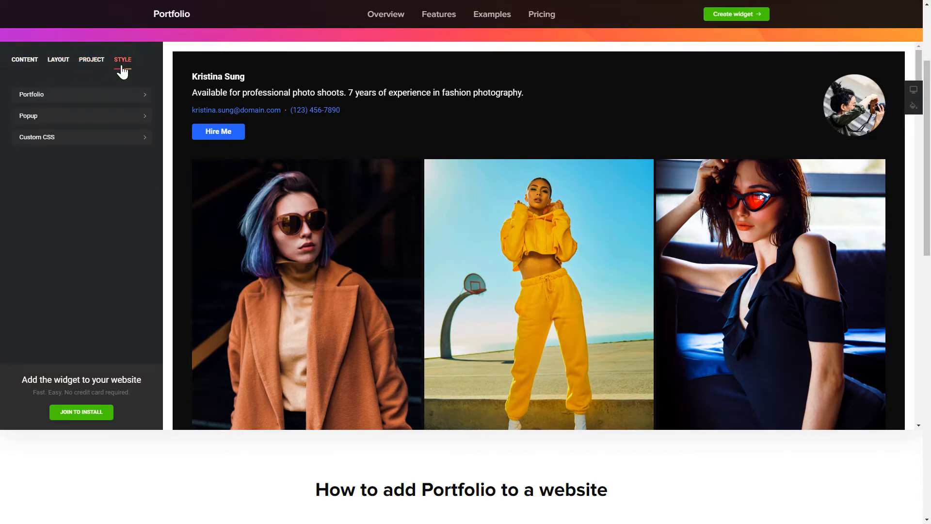
{"action": "left_click", "coordinate": [24, 59]}
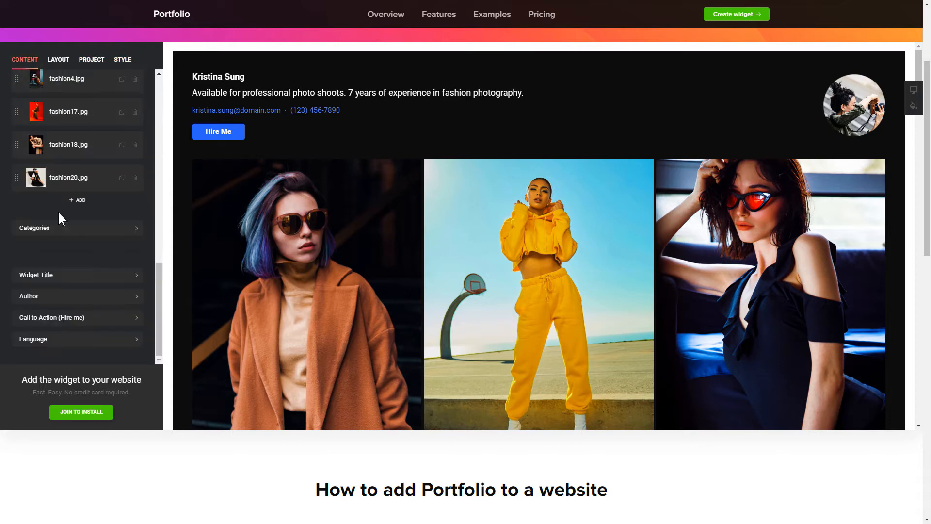
Sign up for an Elfsight account with email and password via Join to Install.
{"action": "left_click", "coordinate": [81, 412]}
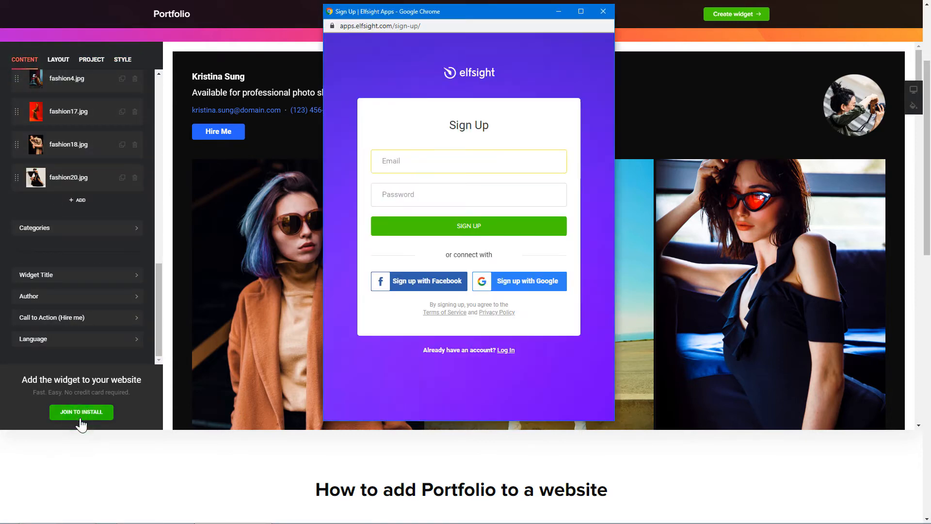
{"action": "type", "text": "example@elfsight.com"}
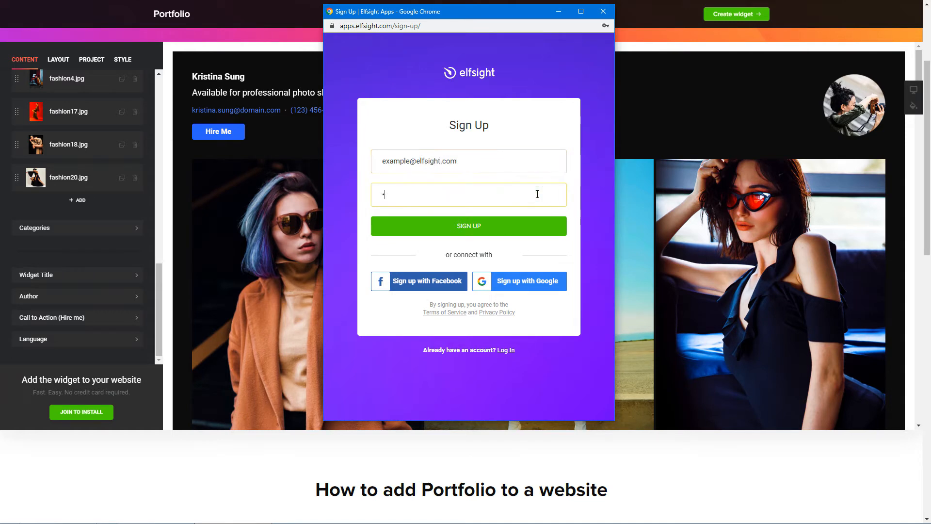
{"action": "type", "text": "••••••••"}
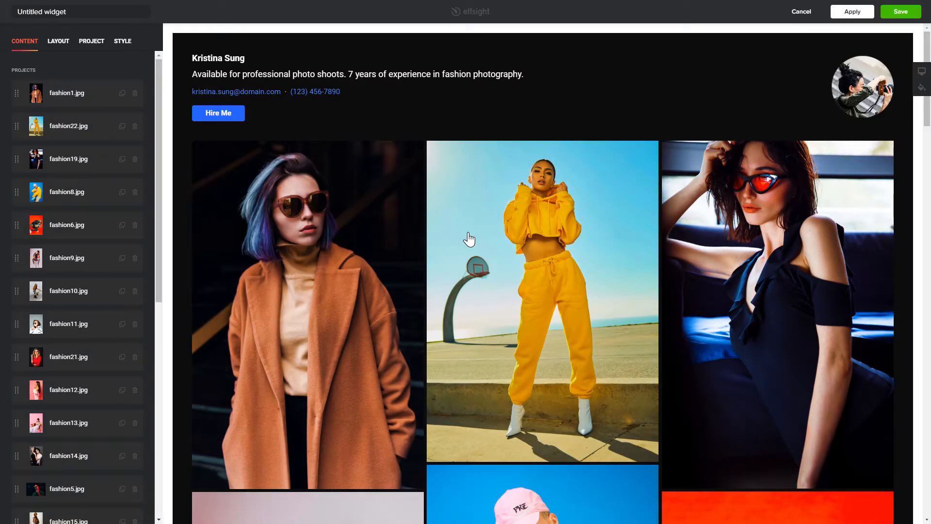
Save the portfolio widget and select the free Lite plan.
{"action": "left_click", "coordinate": [900, 12]}
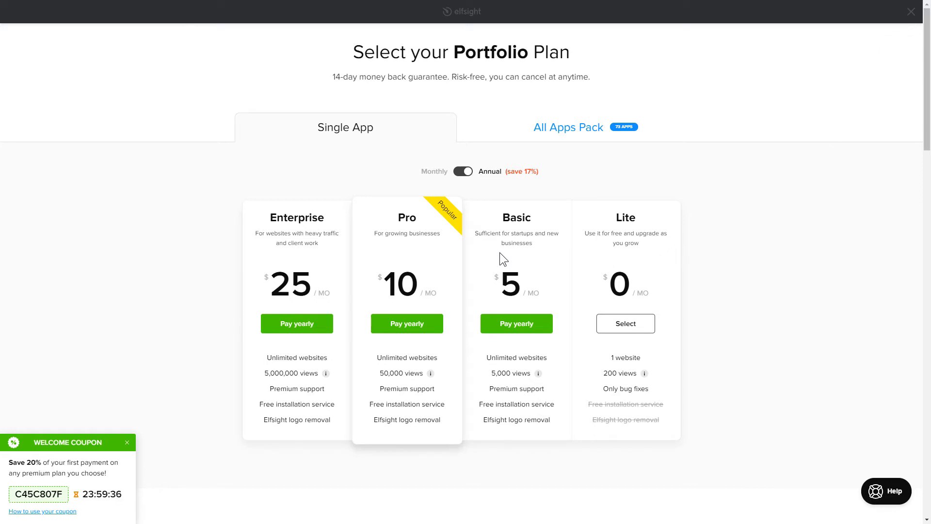
{"action": "mouse_move", "coordinate": [118, 391]}
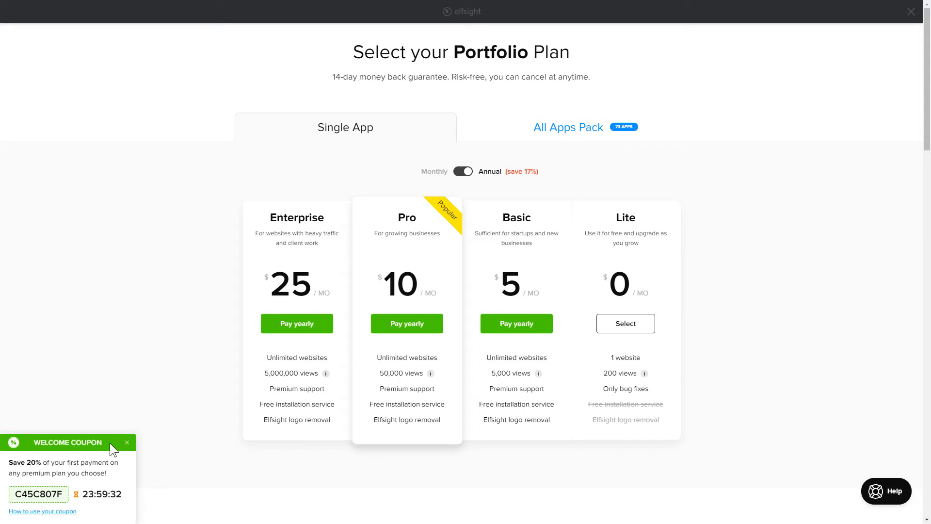
{"action": "left_click", "coordinate": [625, 332]}
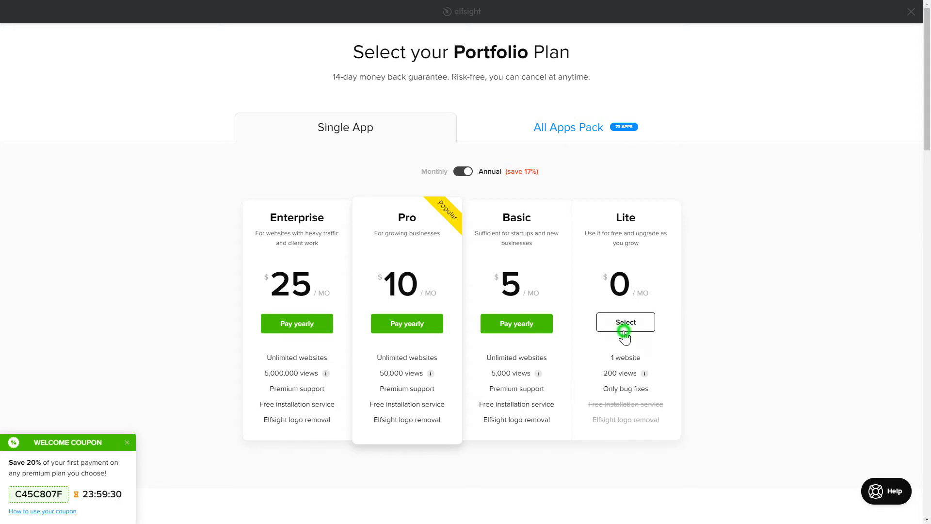
{"action": "left_click", "coordinate": [626, 322]}
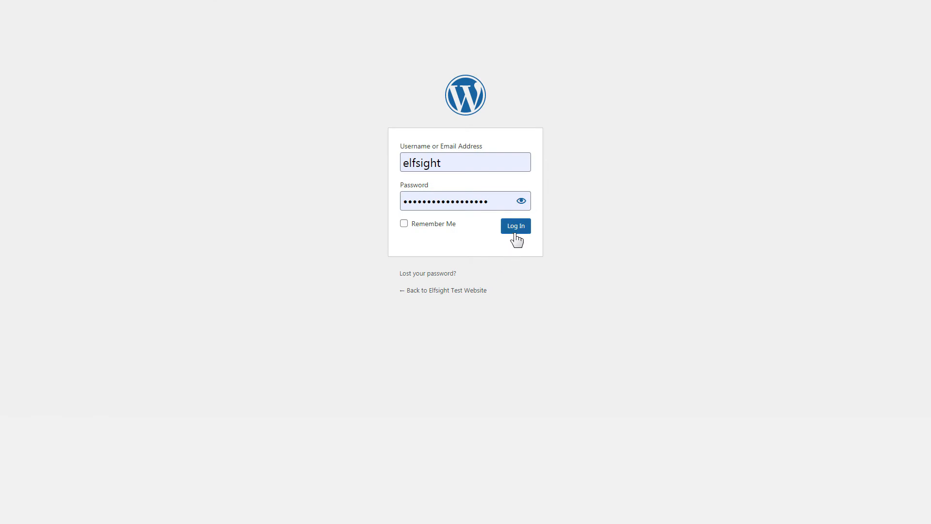
Log in to WordPress and open the Homepage in Elementor from All Pages.
{"action": "left_click", "coordinate": [516, 226]}
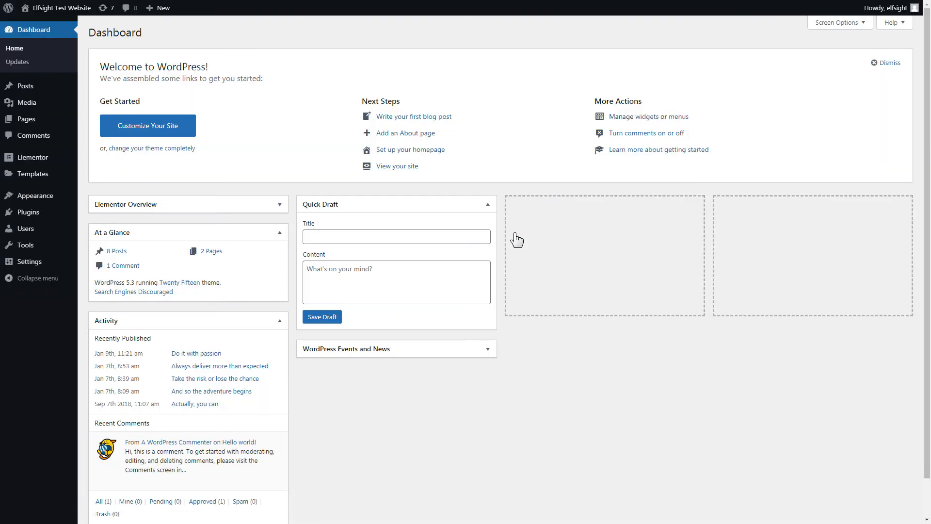
{"action": "mouse_move", "coordinate": [23, 119]}
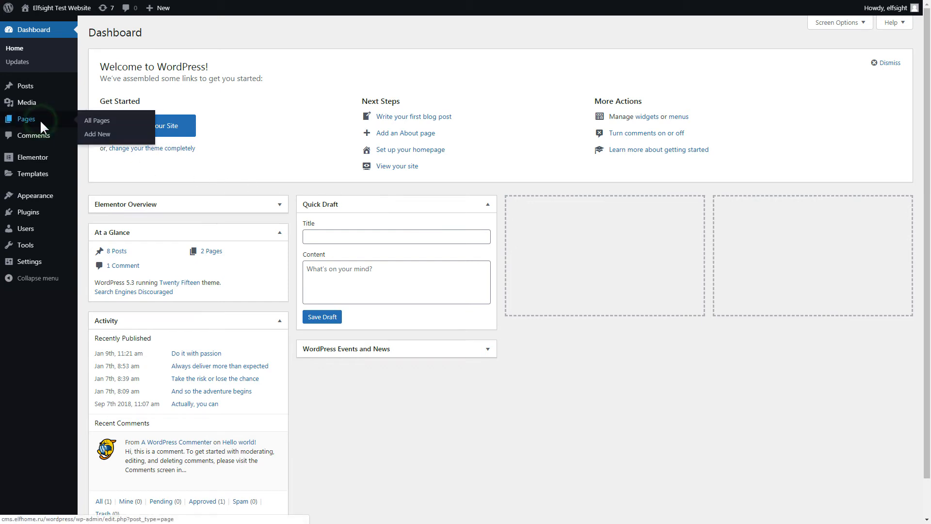
{"action": "left_click", "coordinate": [96, 120]}
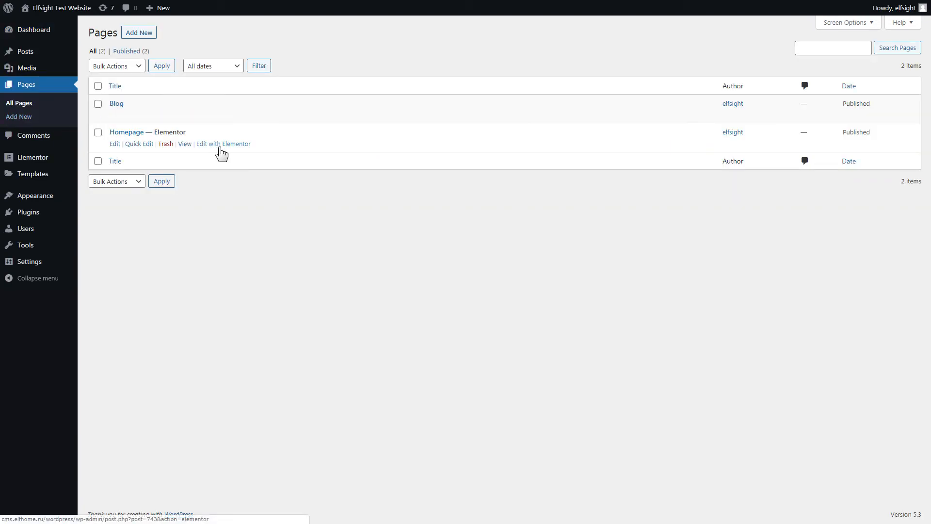
{"action": "left_click", "coordinate": [223, 143]}
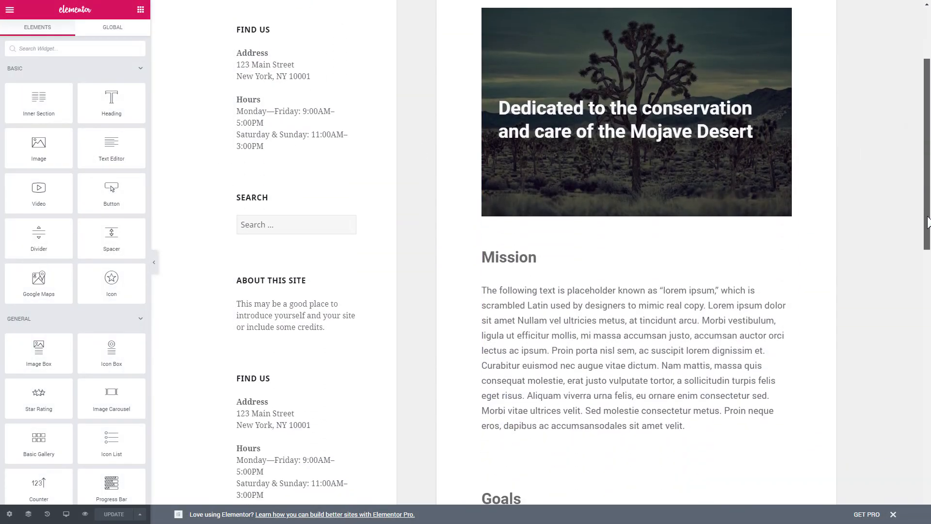
Add an HTML element with the Elfsight embed script between Mission and Goals, then update.
{"action": "scroll", "scroll_direction": "down", "scroll_amount": 3}
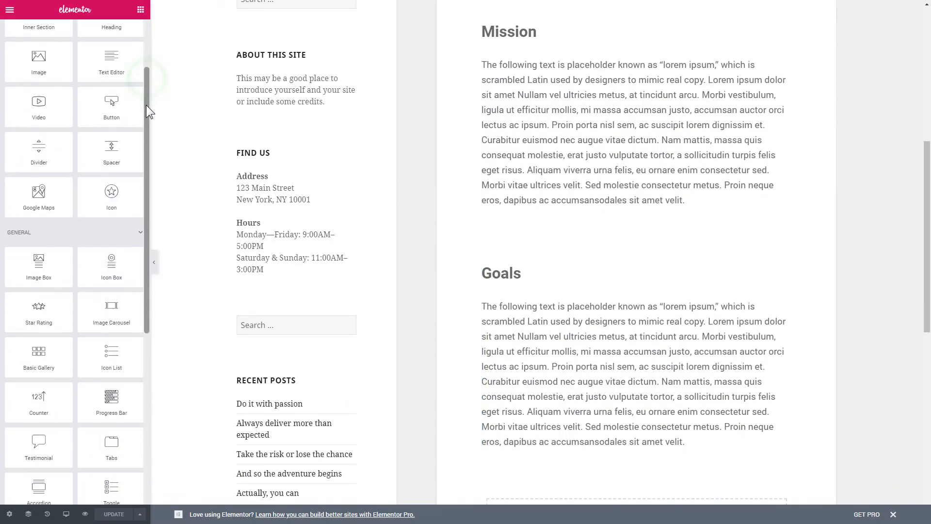
{"action": "scroll", "scroll_direction": "down", "scroll_amount": 3}
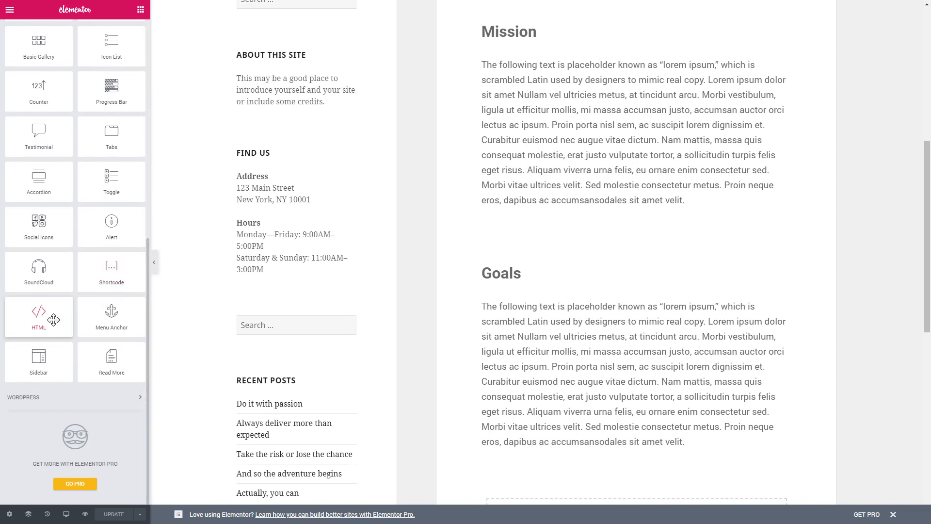
{"action": "left_click_drag", "start_coordinate": [39, 317], "coordinate": [405, 250]}
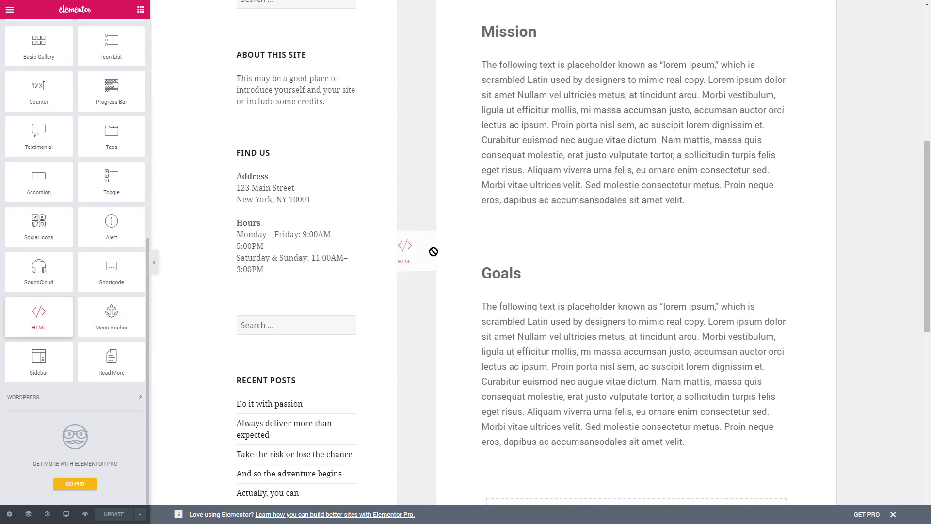
{"action": "left_click_drag", "start_coordinate": [39, 317], "coordinate": [636, 243]}
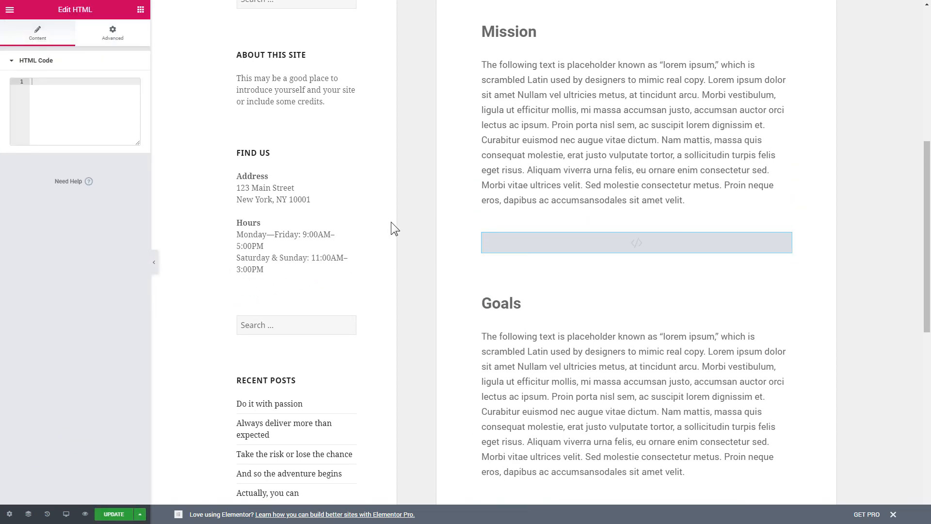
{"action": "type", "text": "<script src=\"https://apps.elfsight.com/p/platform.js\" defer></script><div class=\"elfsight-app-51e73920-2be2-400b-b884-aaa53f29db98\"></div>"}
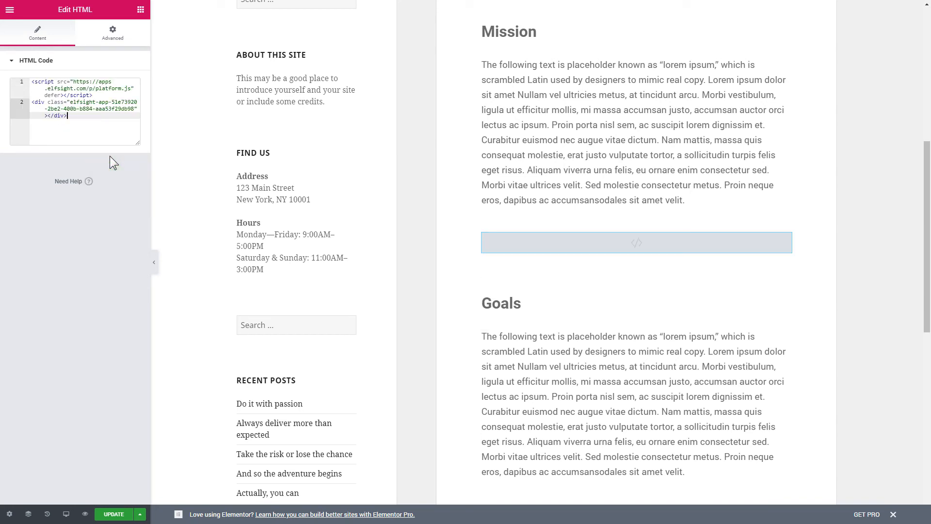
{"action": "left_click", "coordinate": [113, 513]}
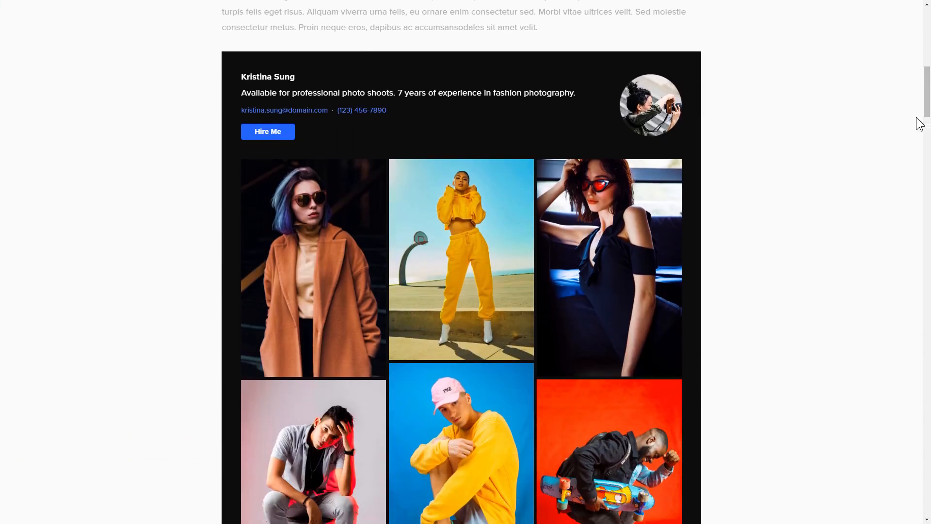
{"action": "mouse_move", "coordinate": [352, 191]}
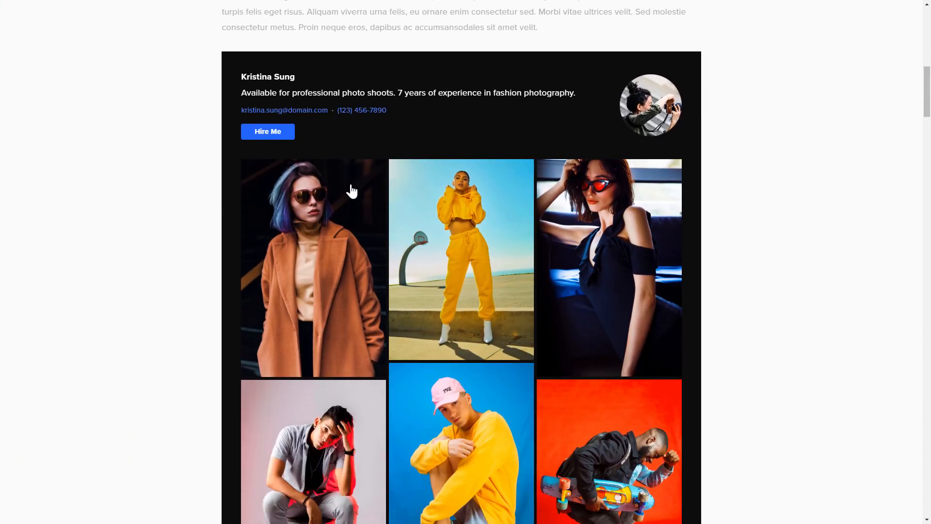